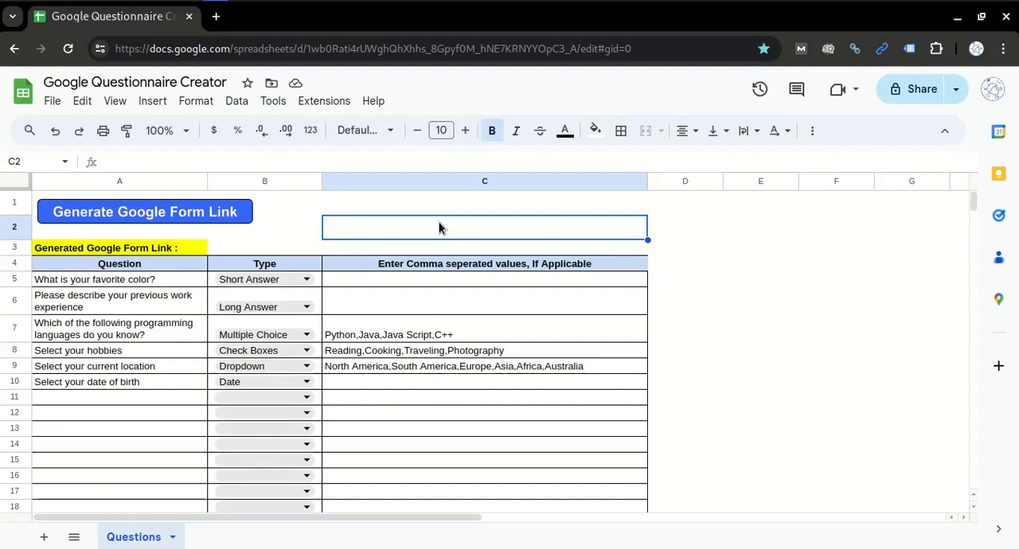
Review the existing questions, their answer types and option lists in the sheet
click(484, 202)
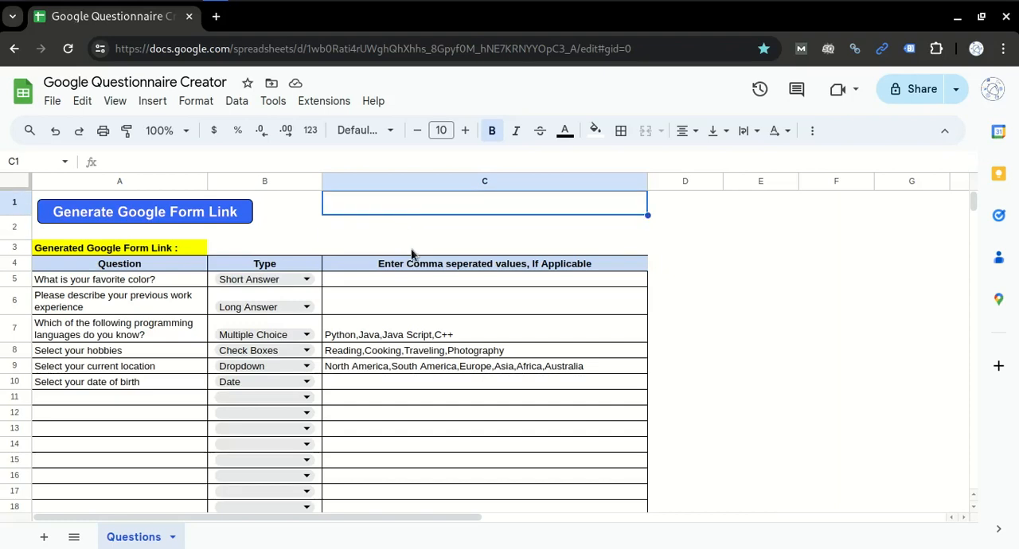
mouse_move(406, 239)
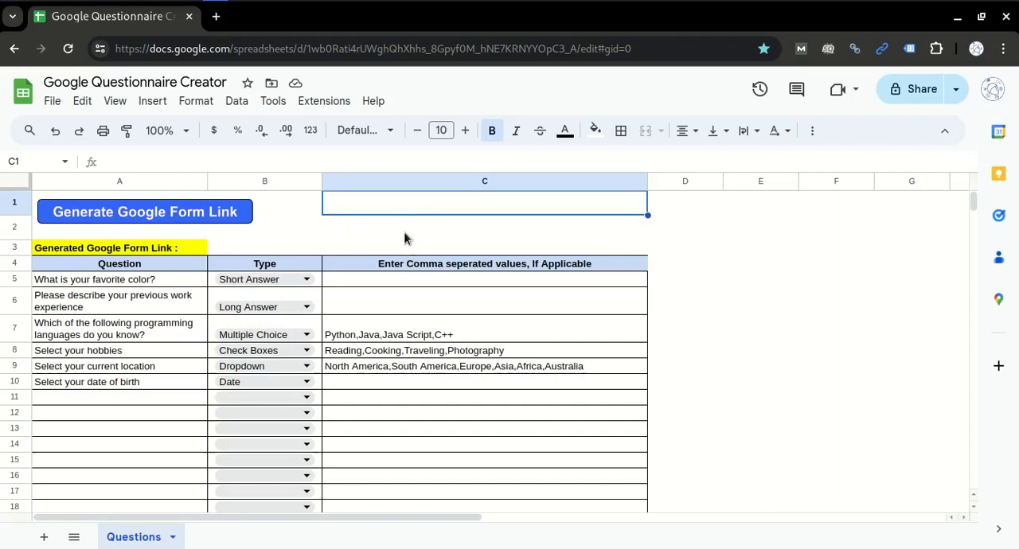
mouse_move(189, 296)
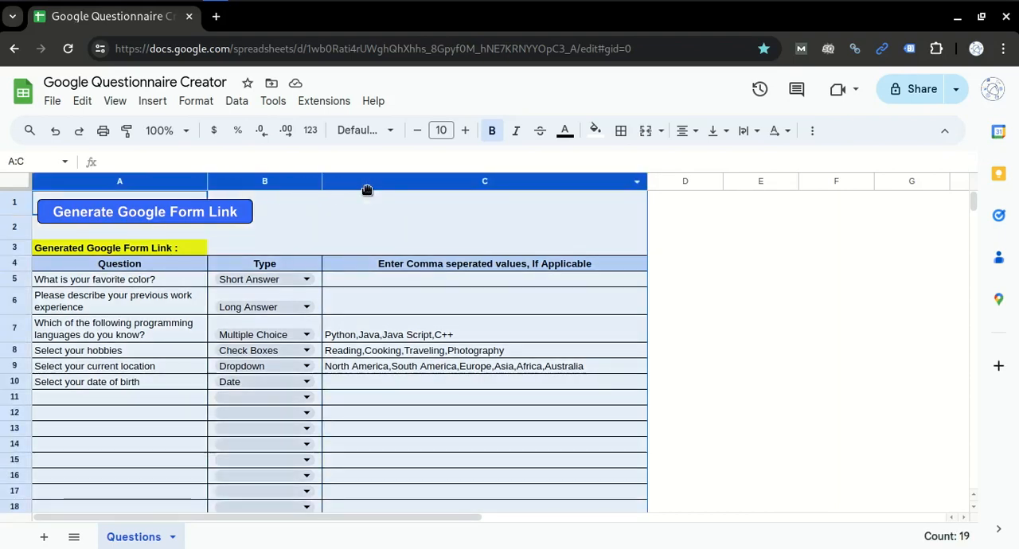
click(264, 265)
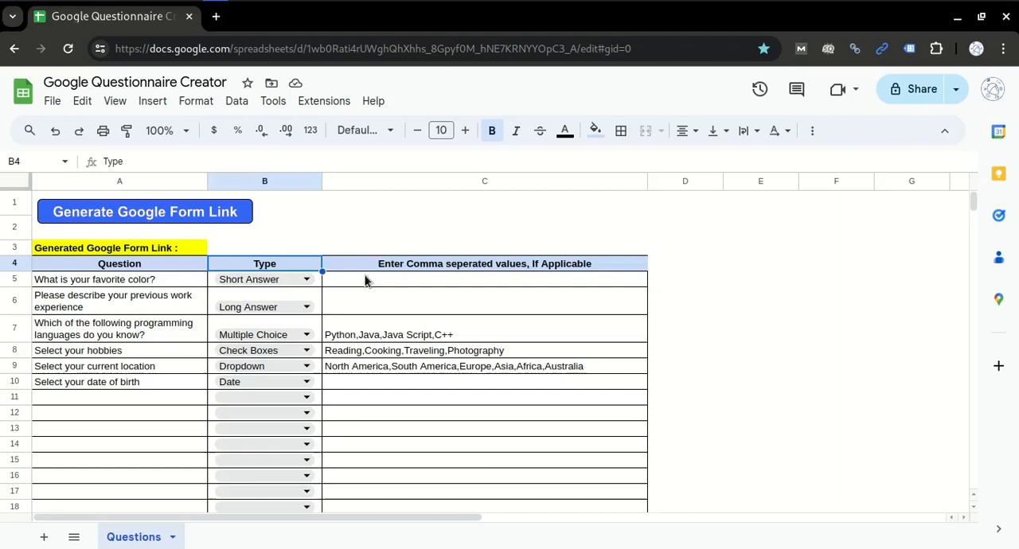
click(484, 264)
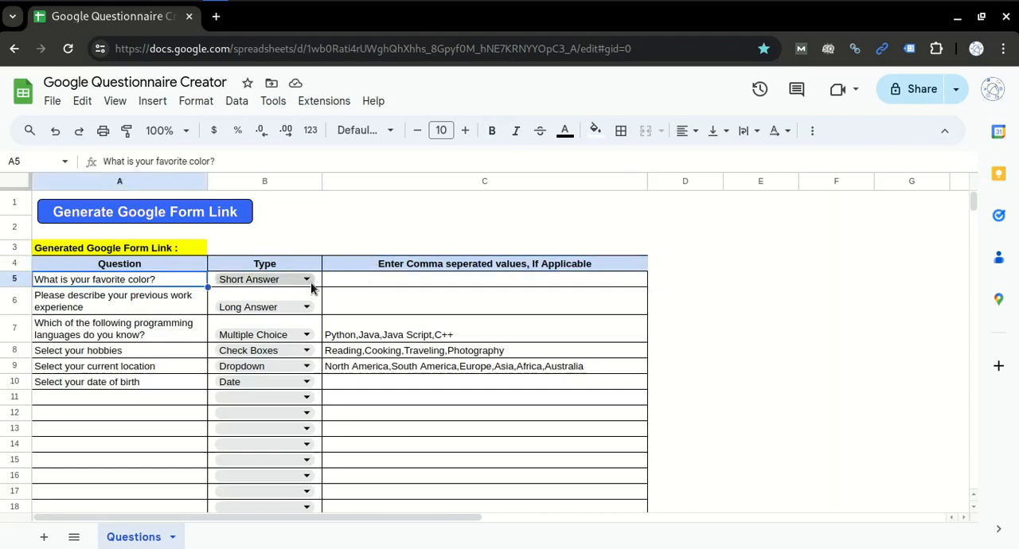
click(485, 279)
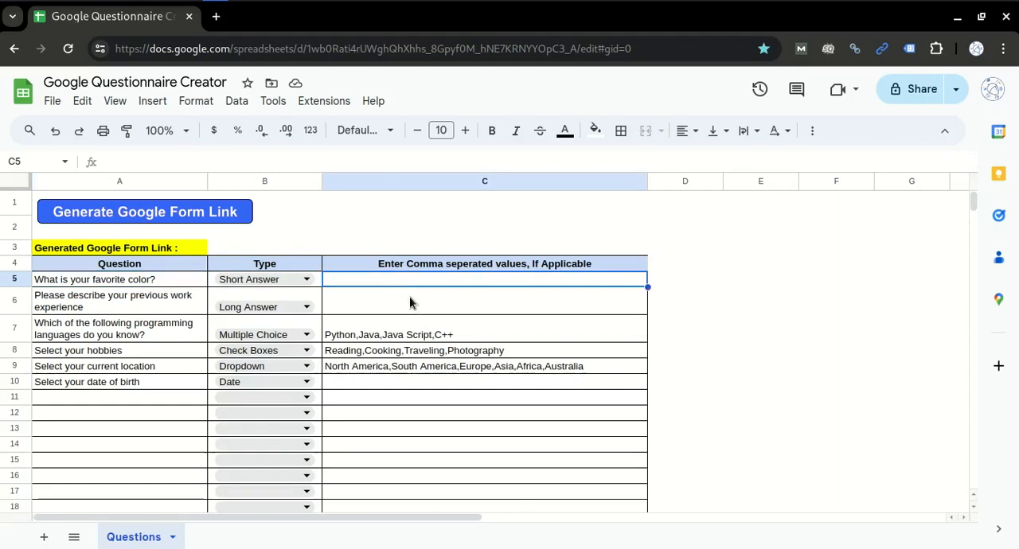
click(118, 278)
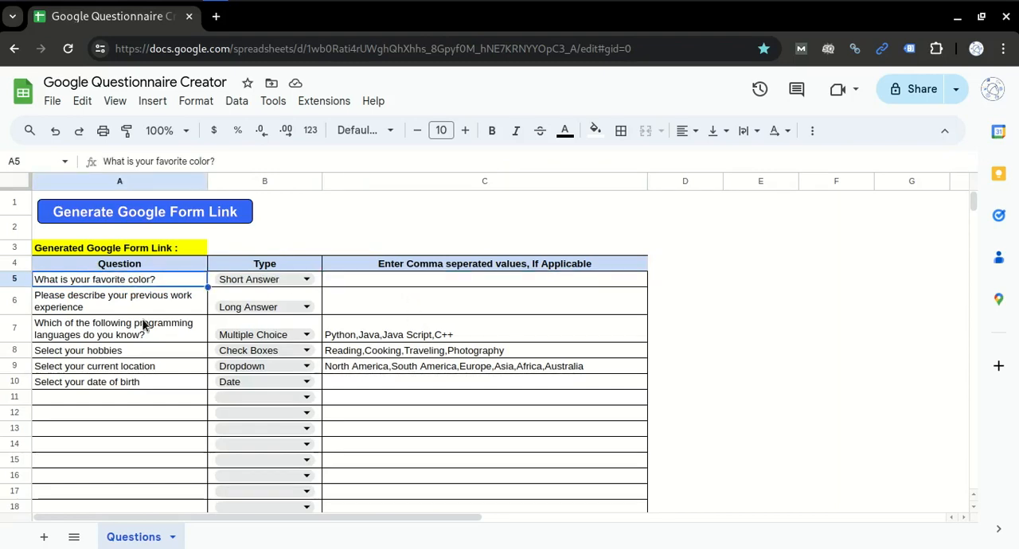
click(115, 301)
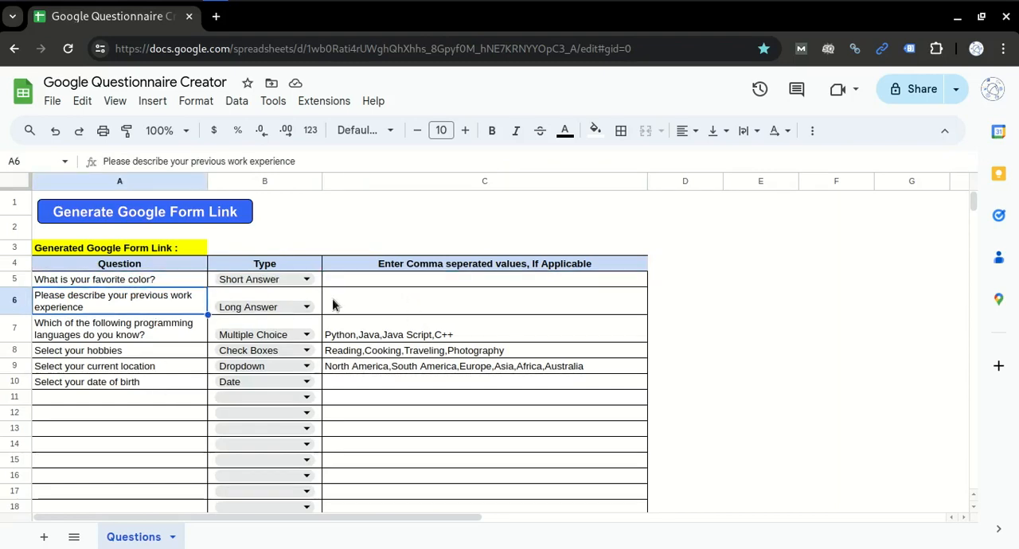
mouse_move(115, 307)
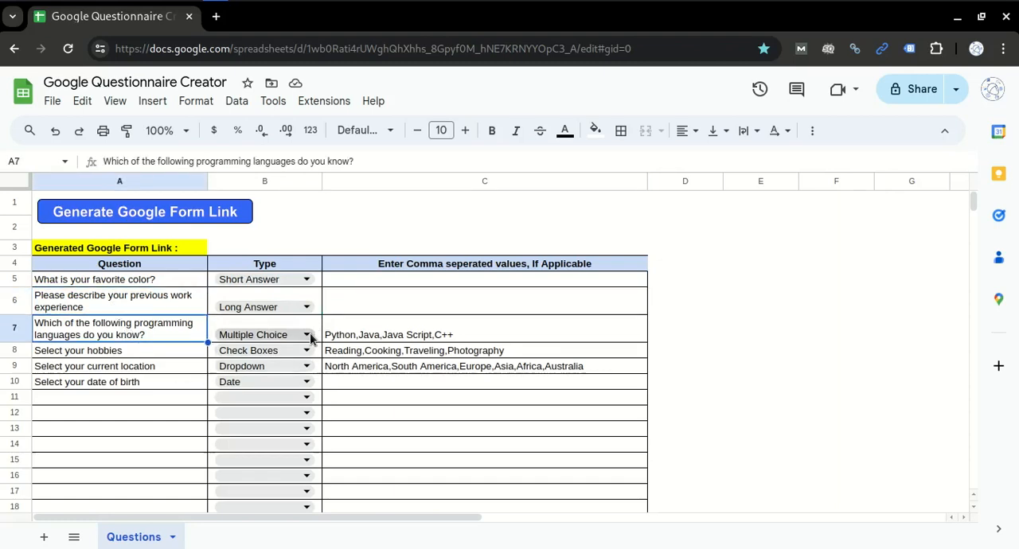
mouse_move(391, 328)
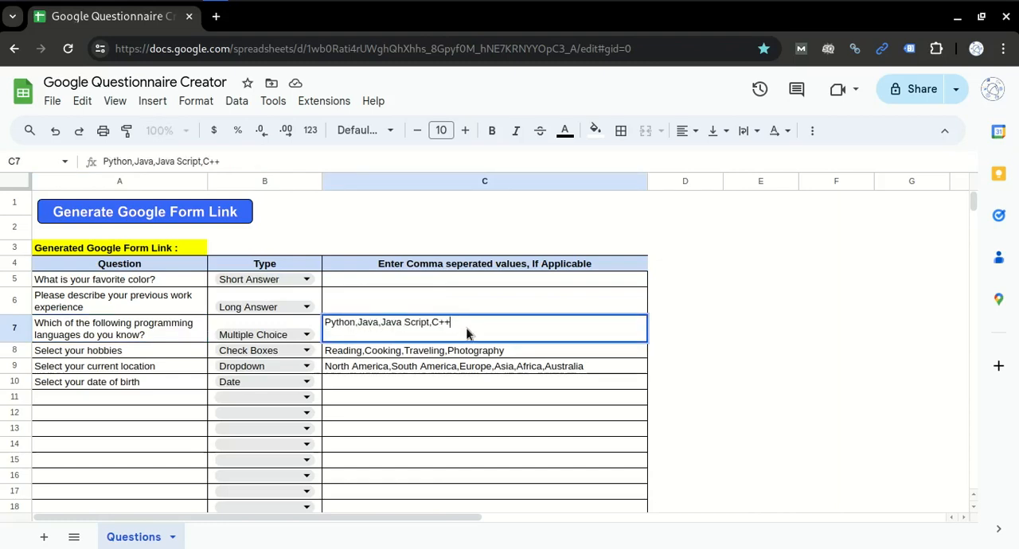
click(118, 350)
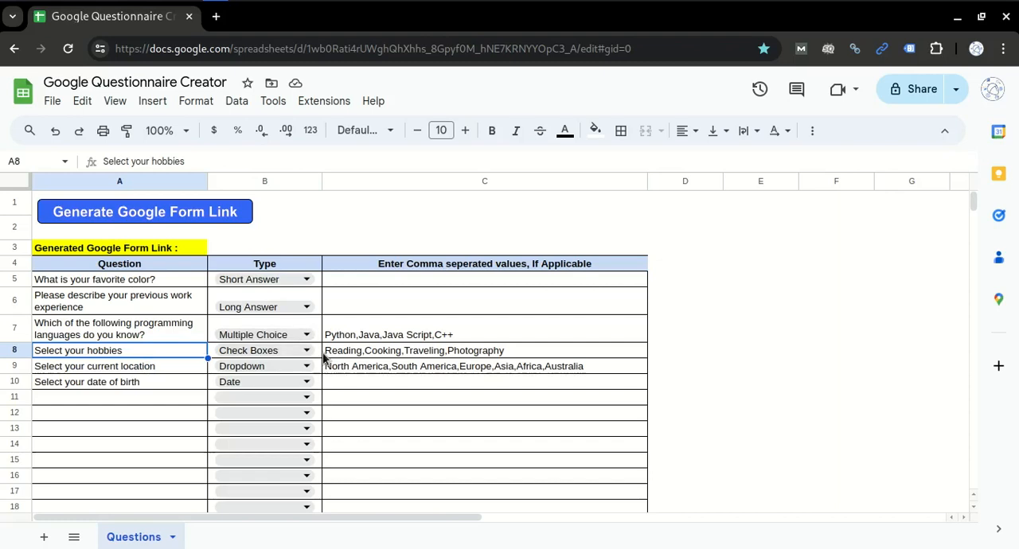
click(264, 350)
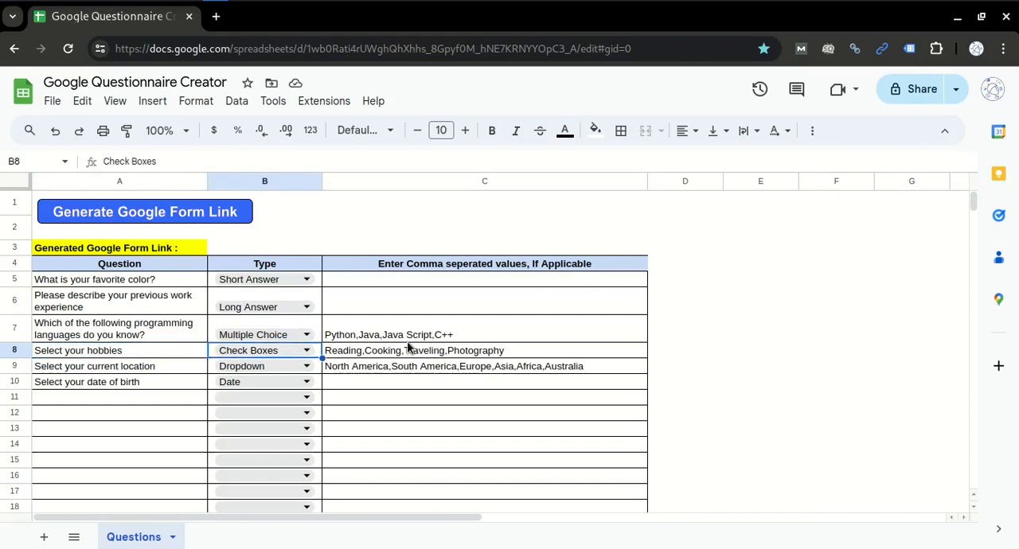
click(94, 366)
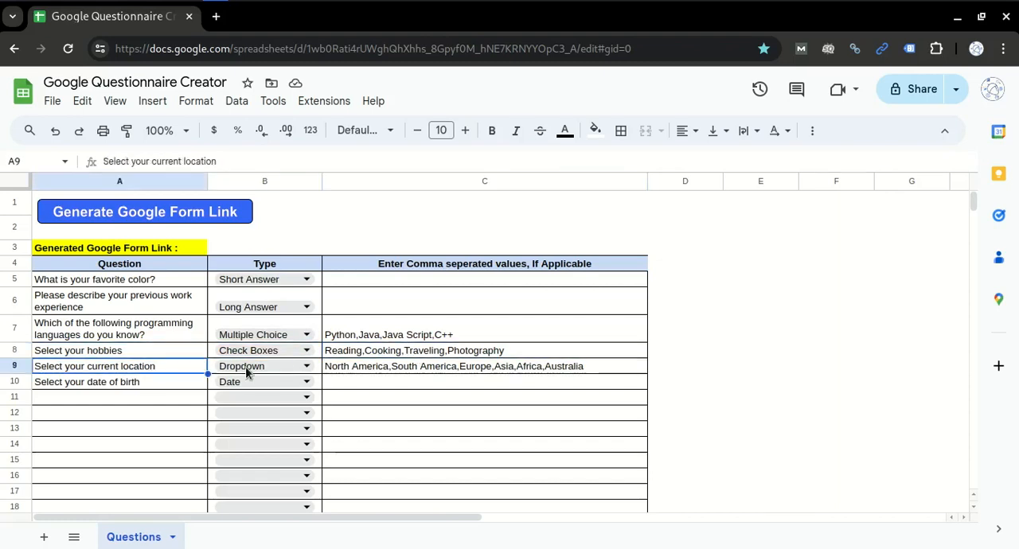
click(484, 366)
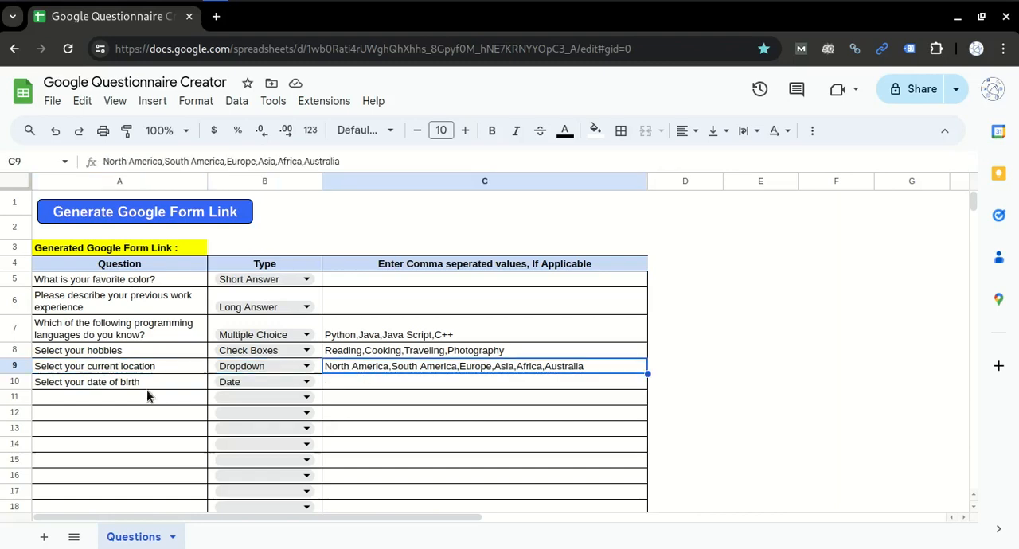
click(484, 380)
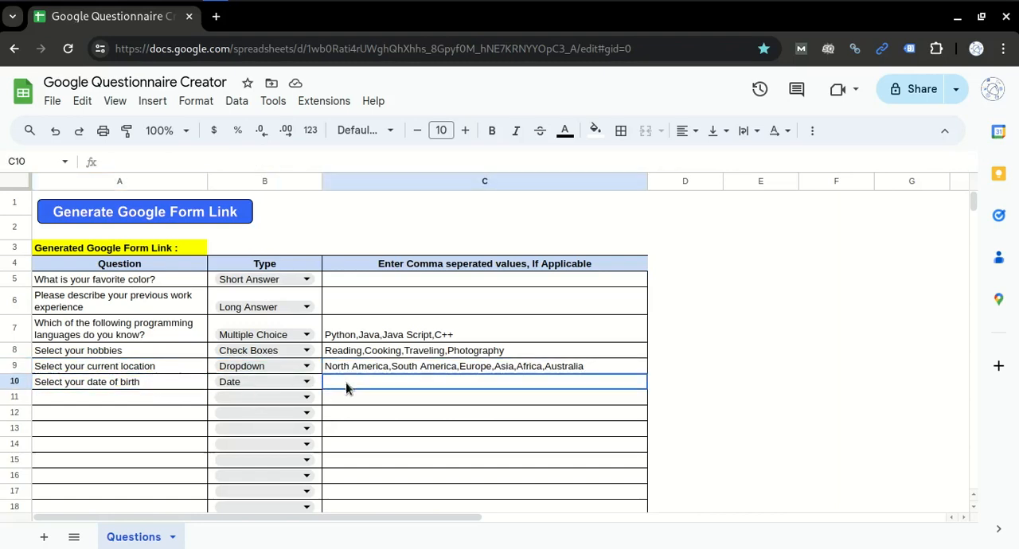
Add a 'time' question with the Time answer type and generate the Google Form link
click(119, 398)
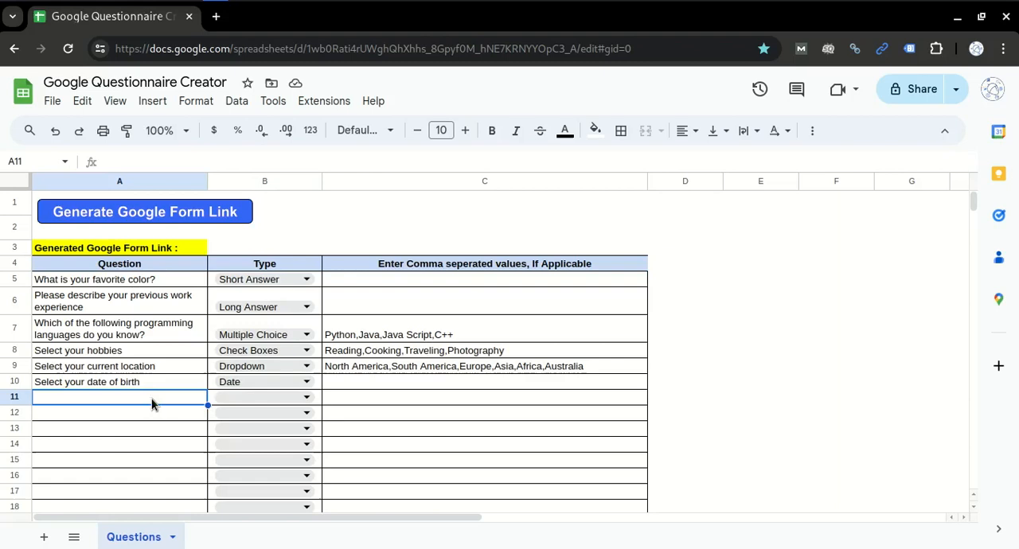
text(time)
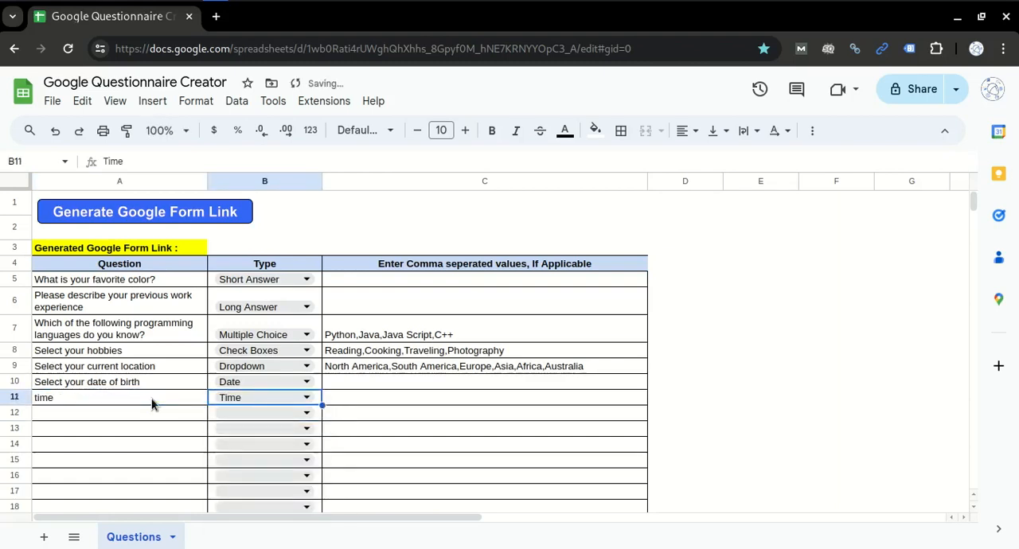
click(484, 398)
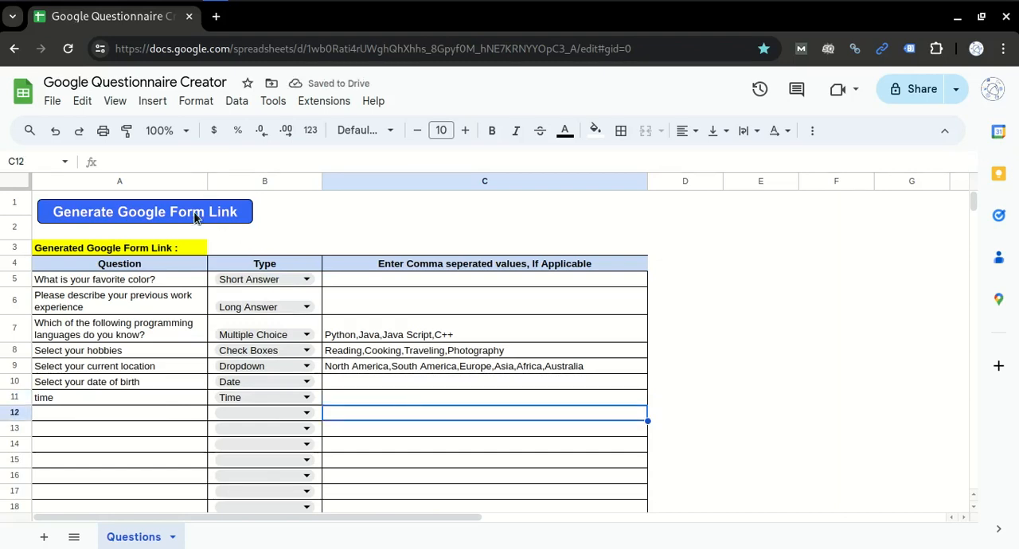
click(145, 212)
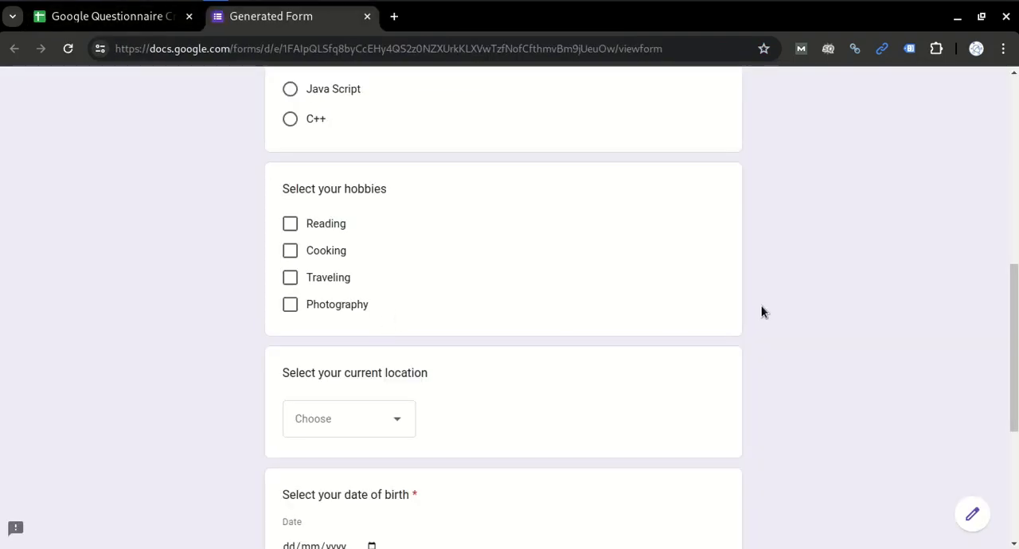
Scroll the generated form down to the date of birth and time questions
scroll(down, 3)
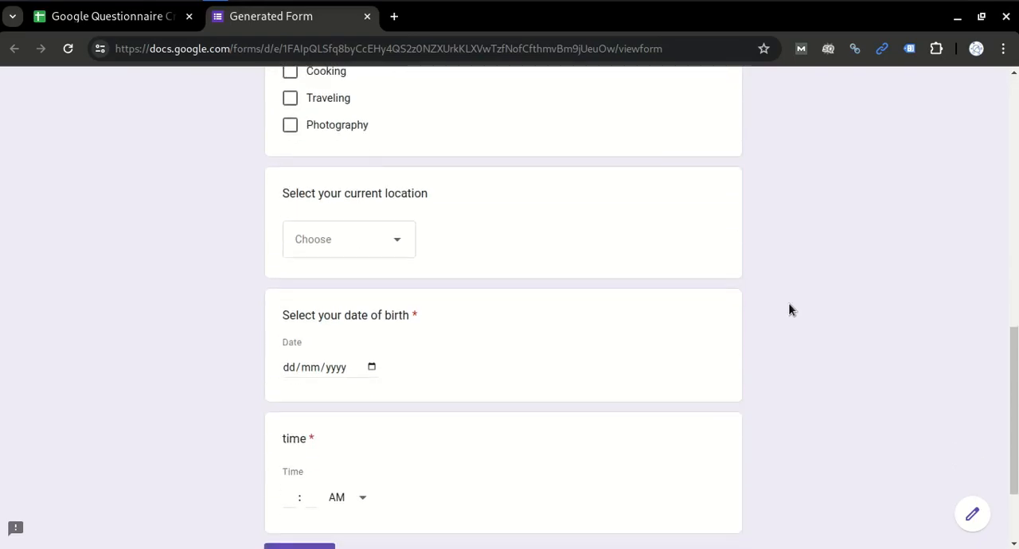
scroll(down, 3)
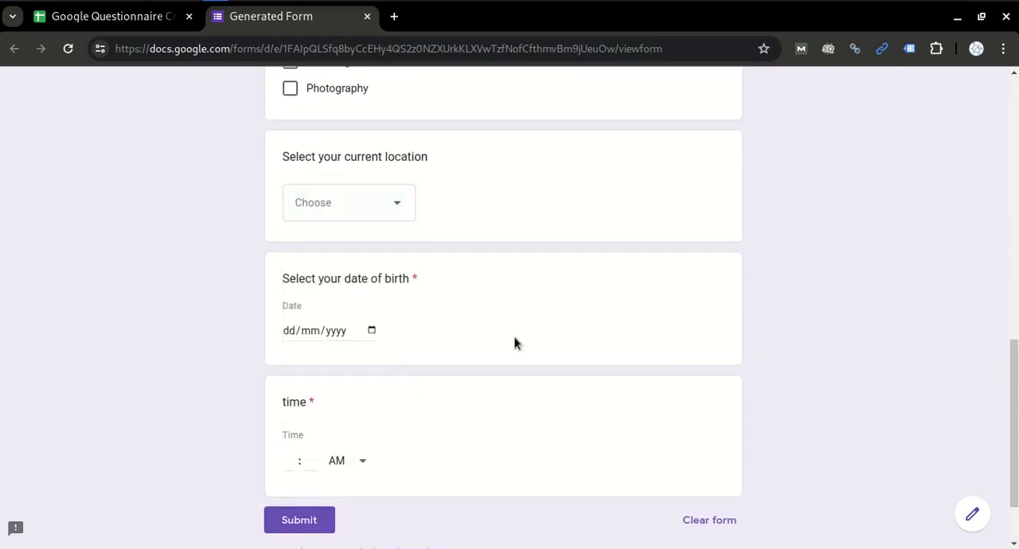
Duplicate the question rows below row 11 and generate a fresh form link in B3
click(112, 16)
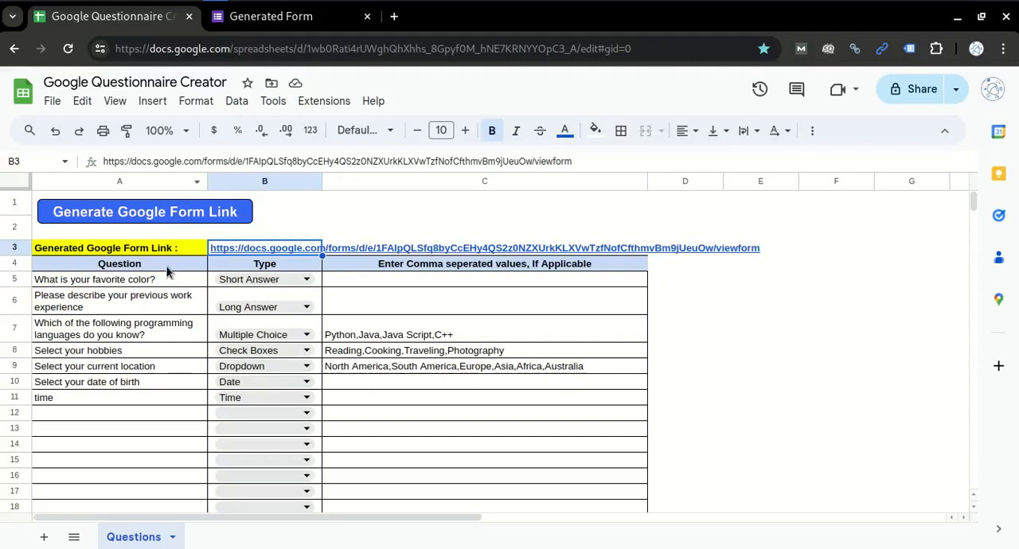
click(120, 264)
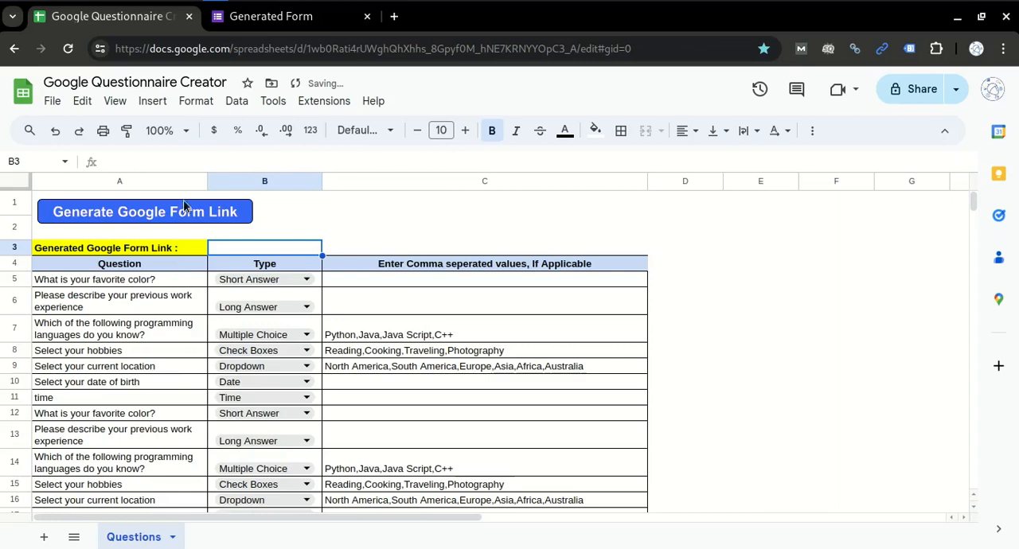
click(143, 210)
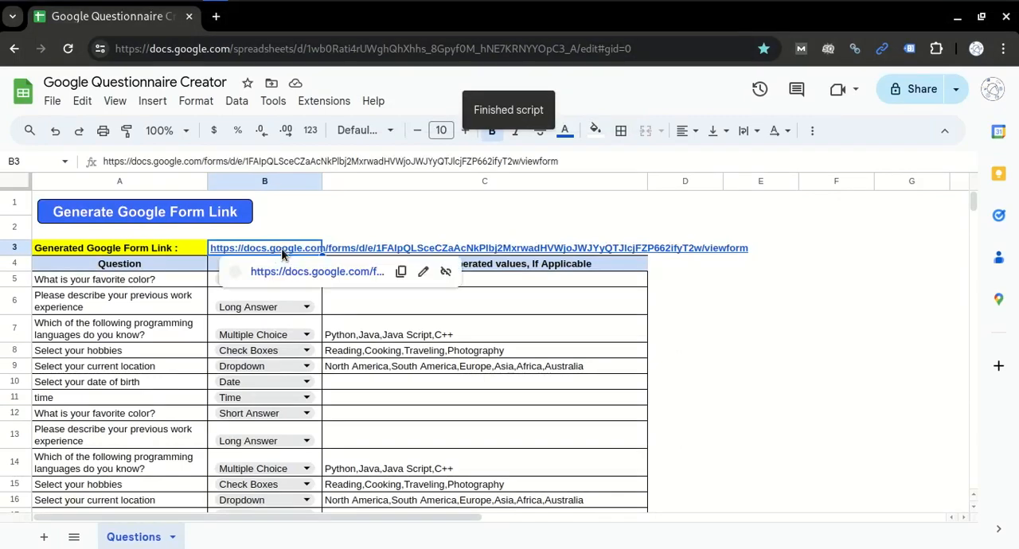
Open the new form link from B3 and scroll through its questions
click(271, 248)
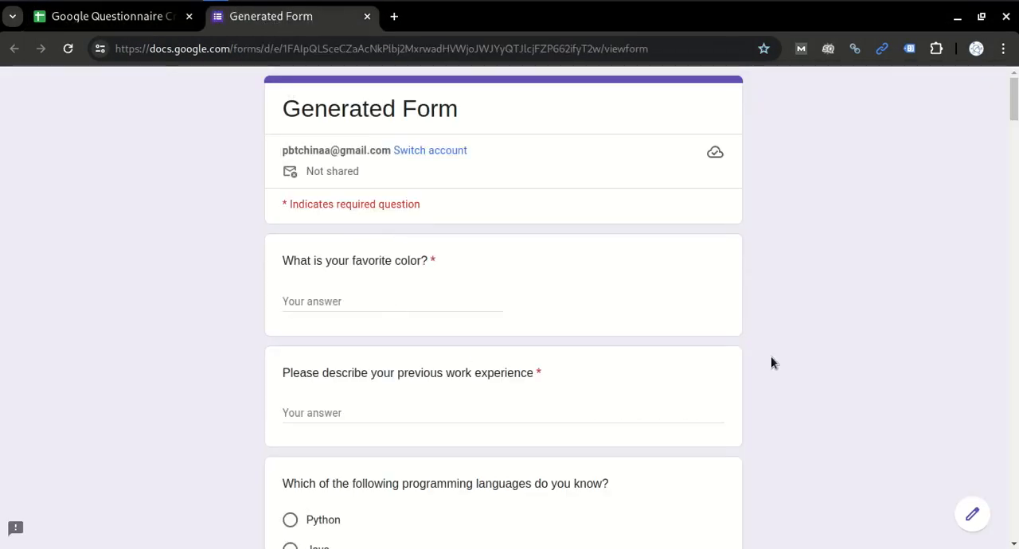
scroll(down, 3)
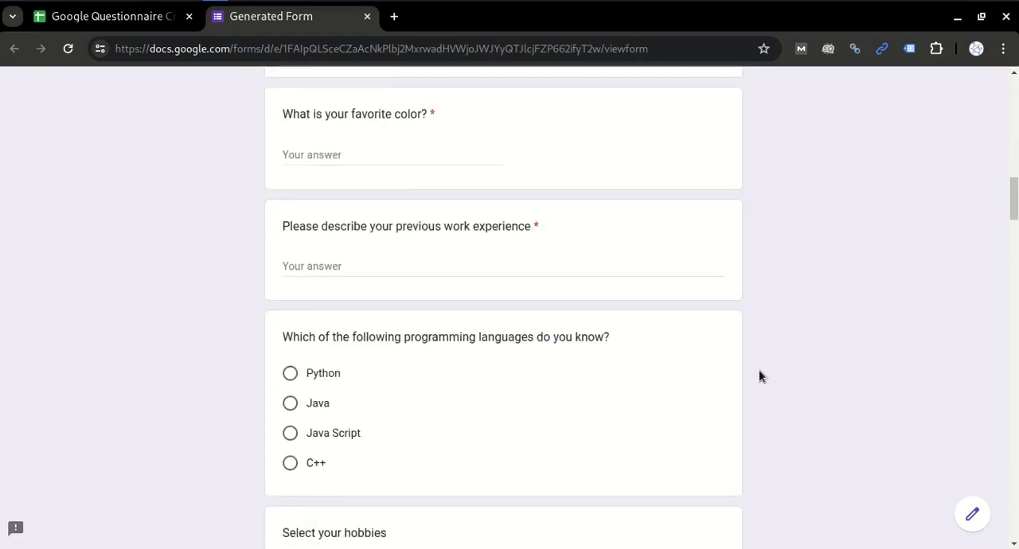
scroll(down, 3)
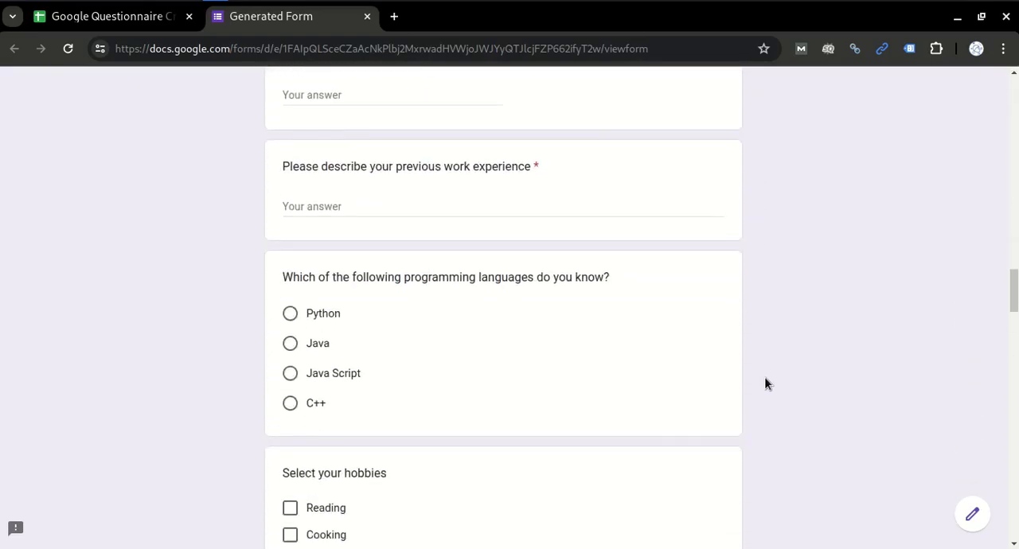
scroll(down, 3)
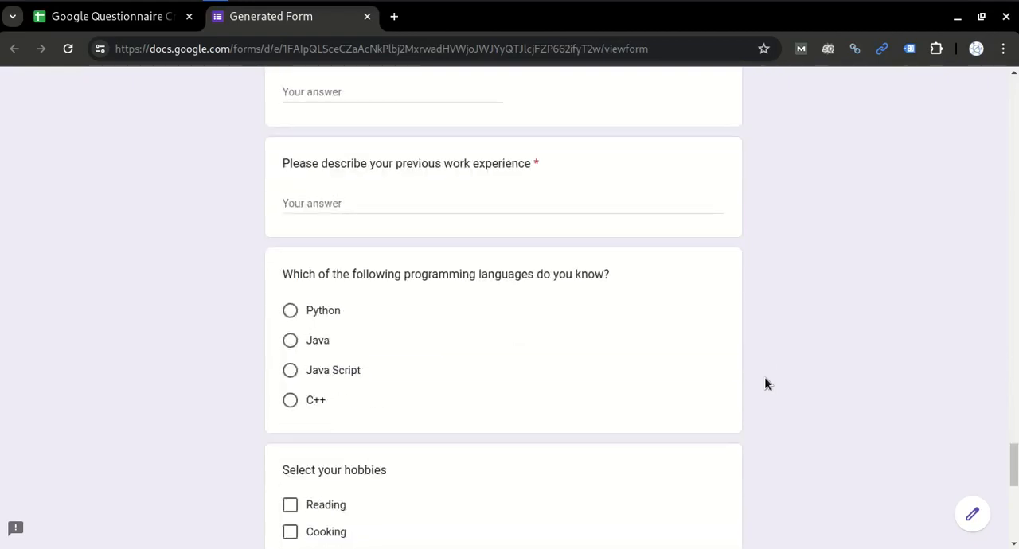
Return to the questionnaire sheet showing the duplicated questions and link in B3
click(112, 16)
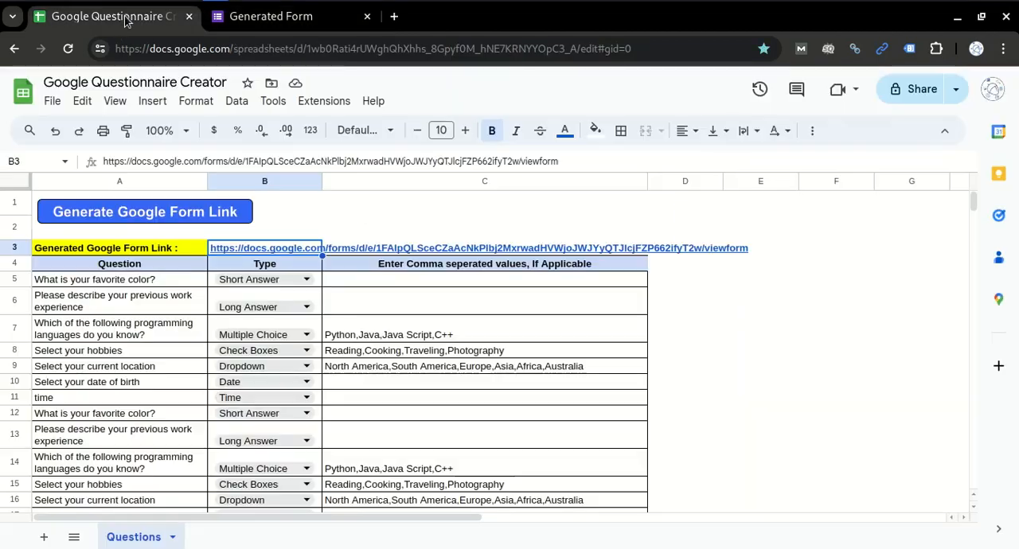
click(761, 380)
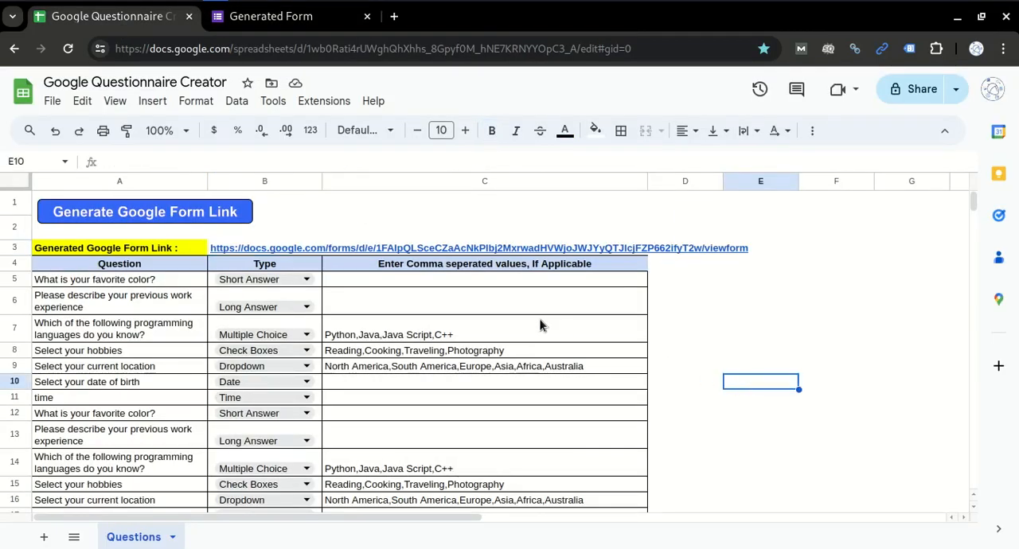